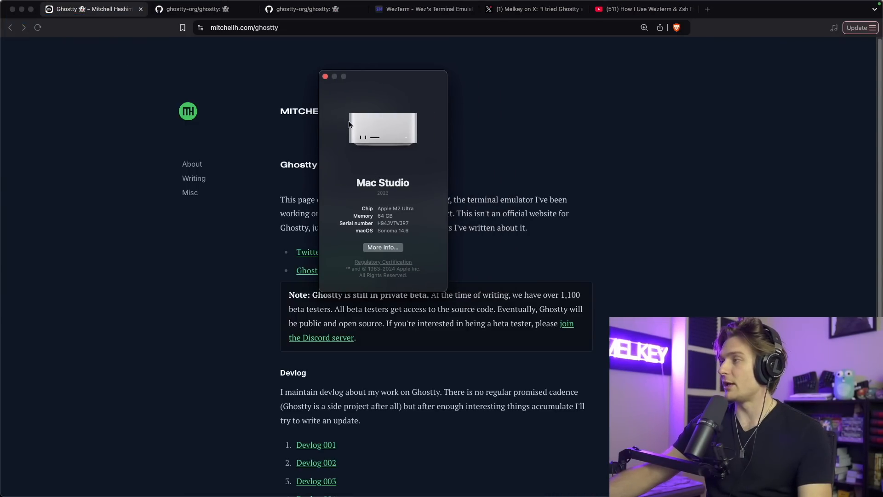
Close About This Mac, scroll the Ghostty page, and highlight the private beta note.
left_click(325, 76)
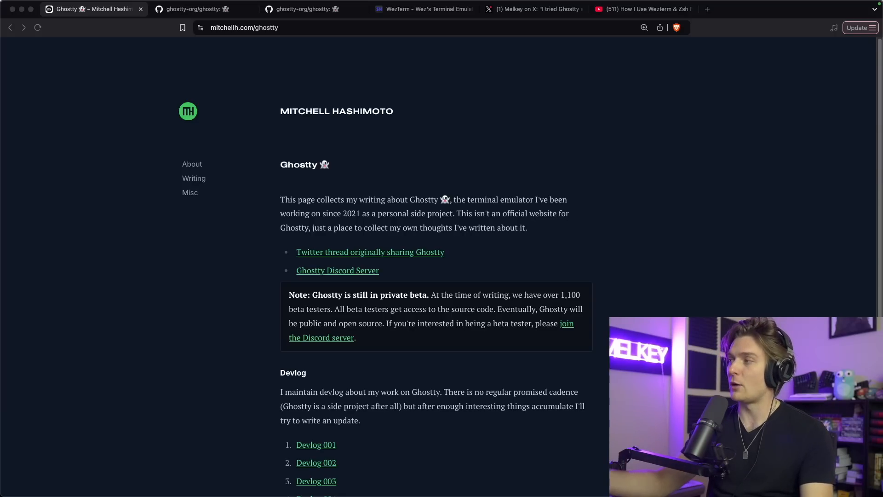
mouse_move(439, 115)
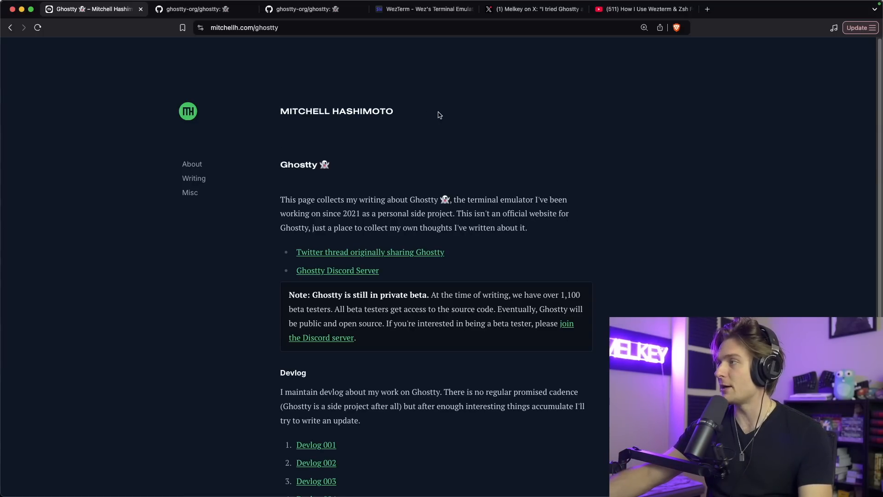
scroll("down", 3)
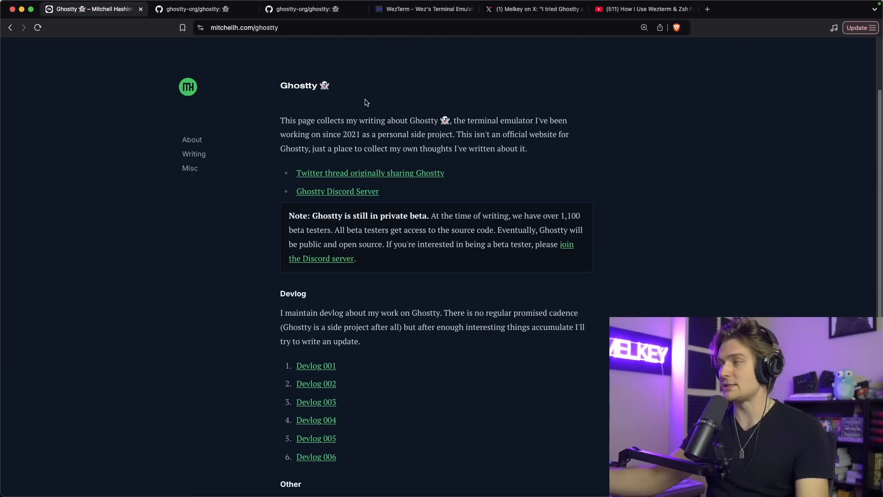
mouse_move(345, 211)
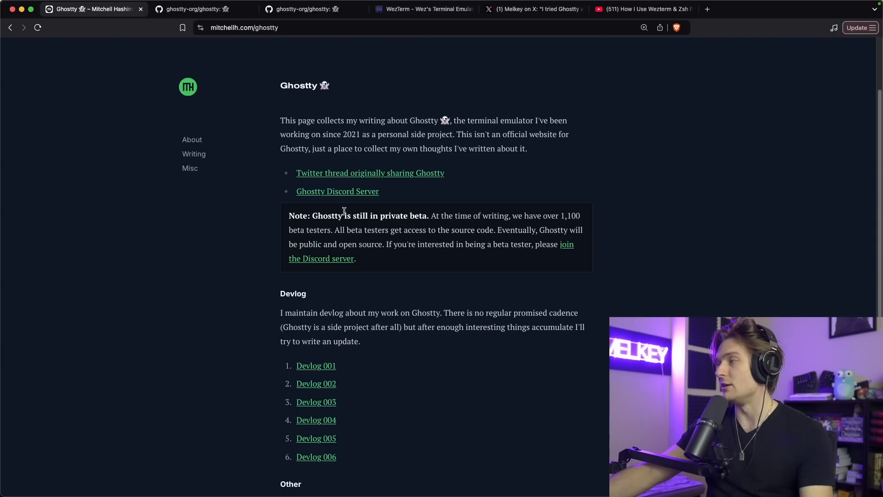
double_click(369, 215)
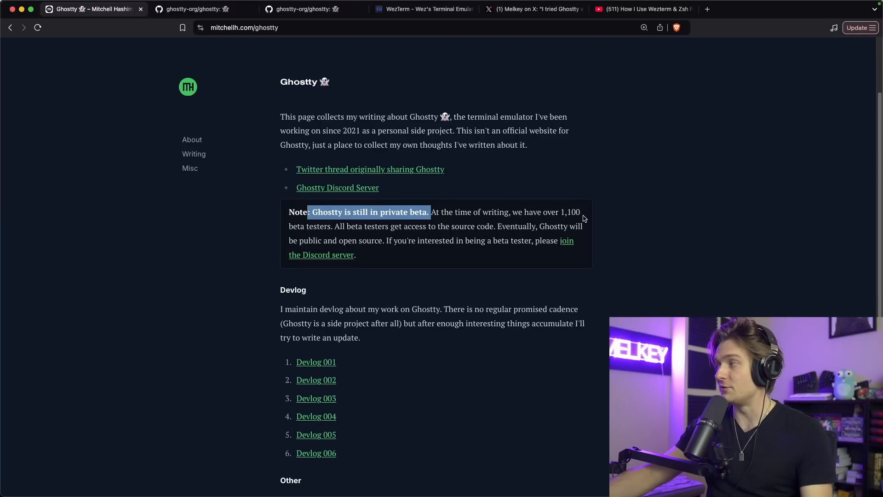
mouse_move(490, 252)
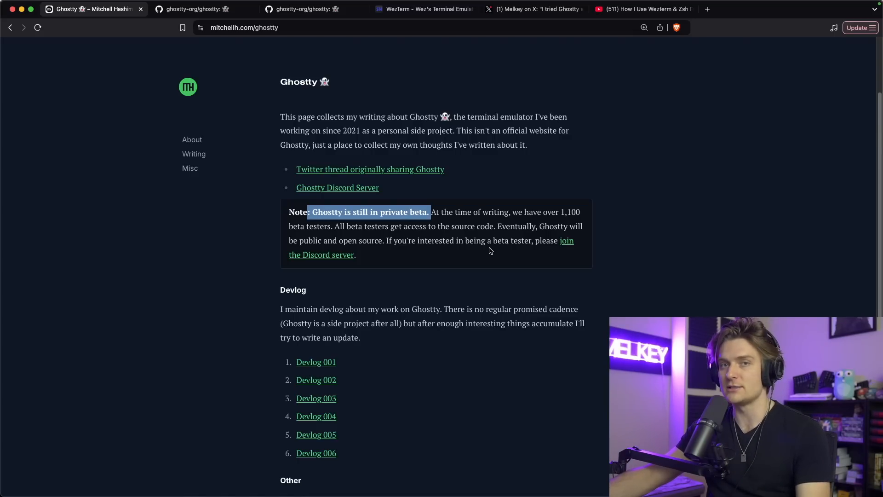
mouse_move(336, 234)
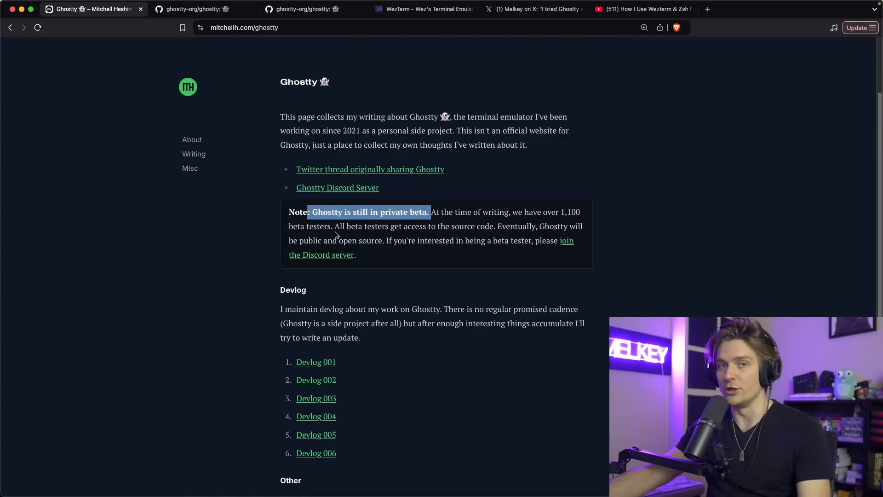
Open the ghostty-org/ghostty repository, follow the README Download link to the Tip ("Nightly") release.
left_click(194, 10)
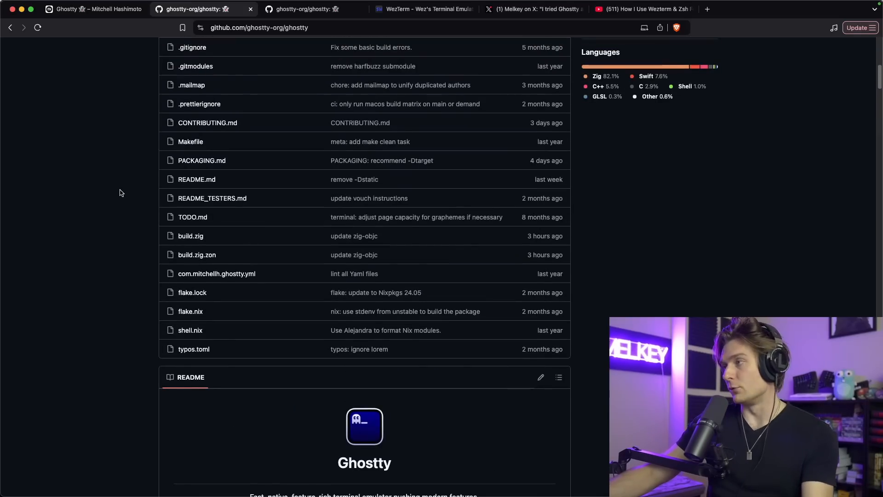
scroll("down", 3)
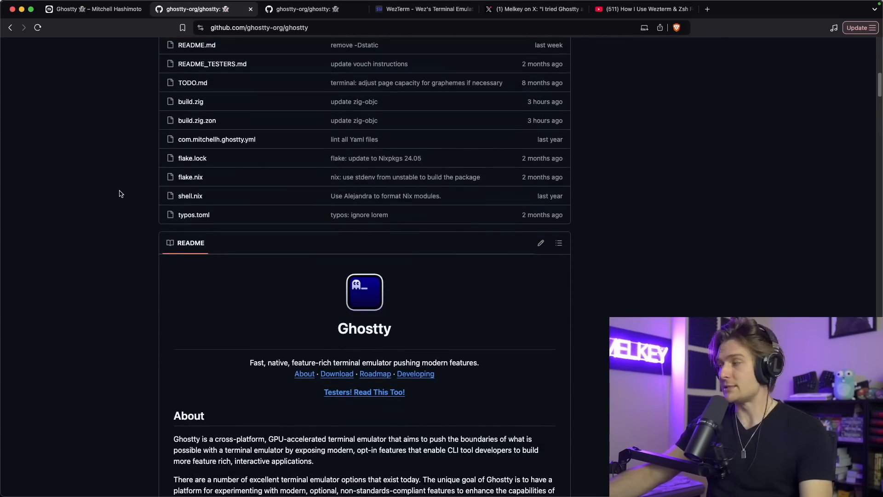
scroll("up", 3)
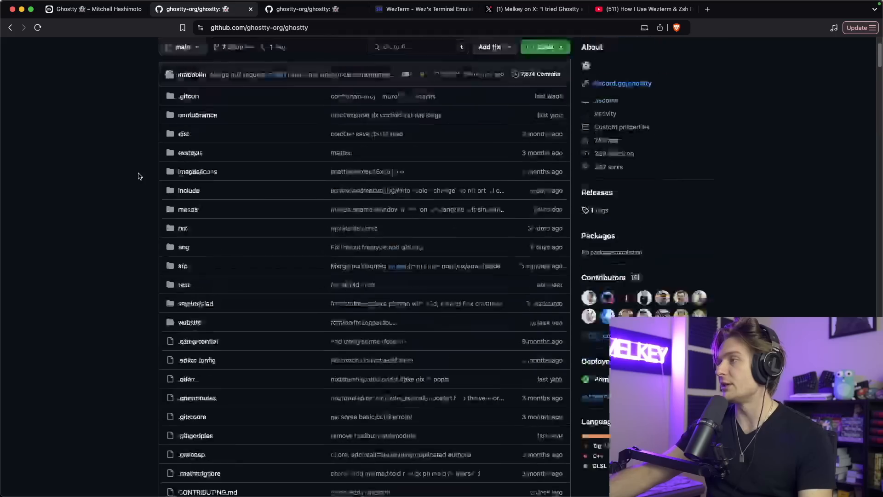
scroll("down", 3)
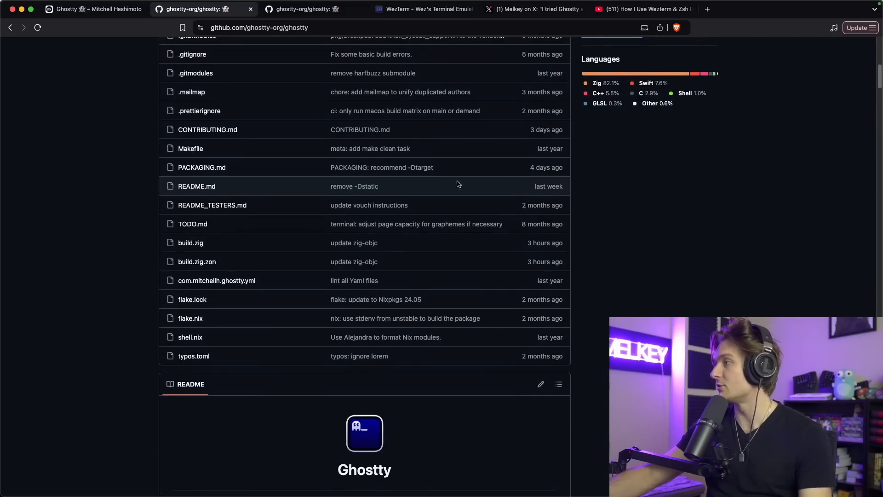
scroll("up", 3)
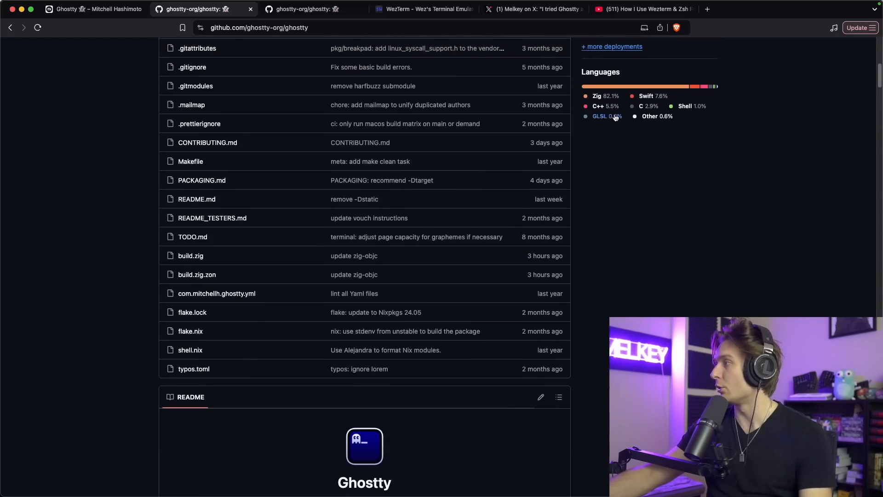
scroll("down", 3)
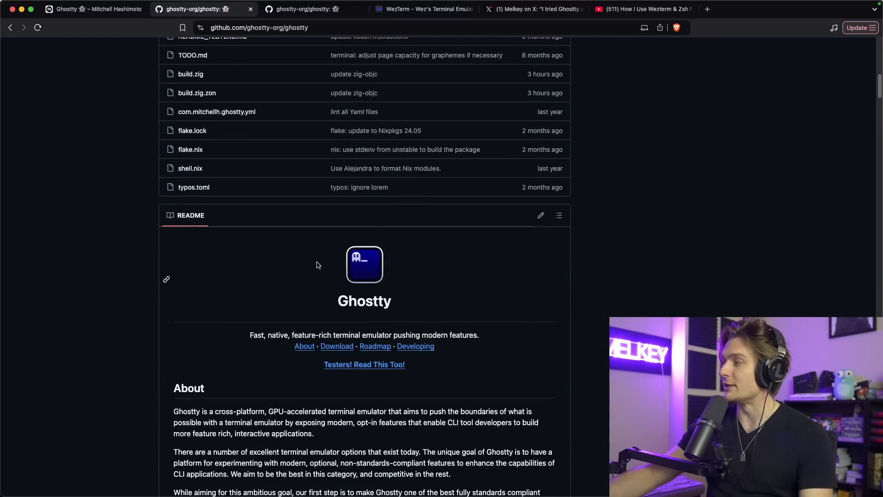
left_click(336, 346)
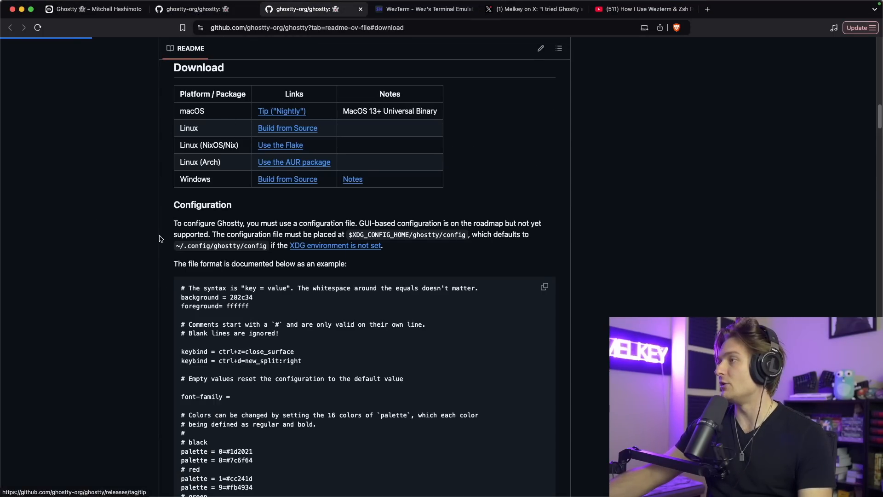
left_click(281, 111)
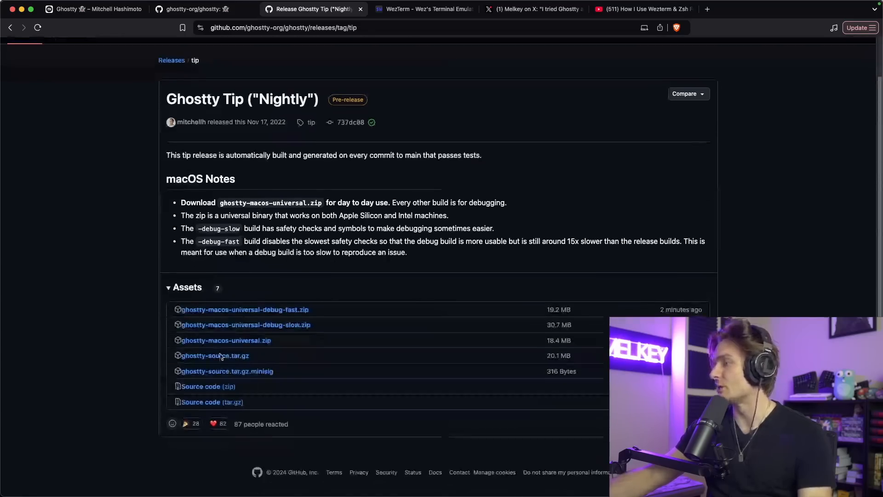
mouse_move(88, 278)
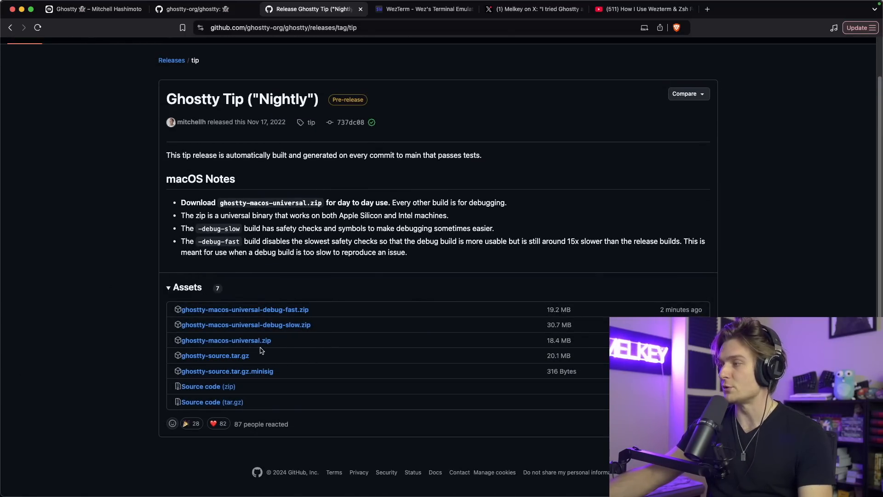
mouse_move(299, 345)
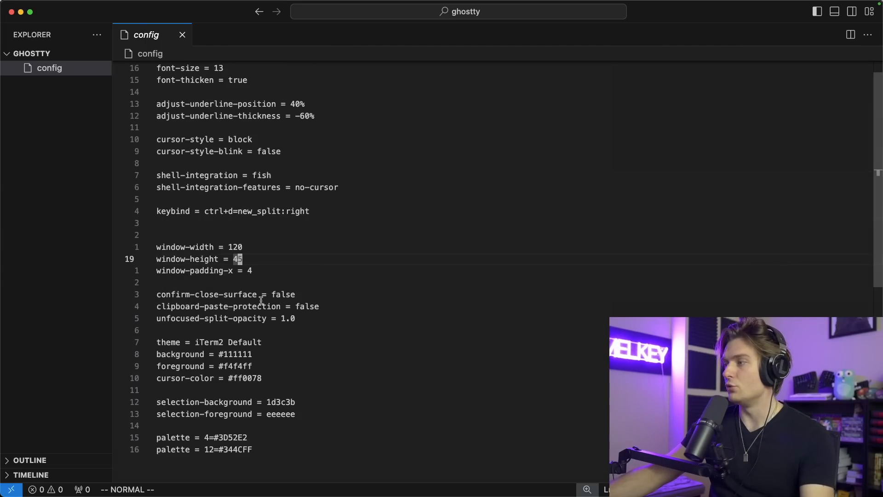
scroll("up", 3)
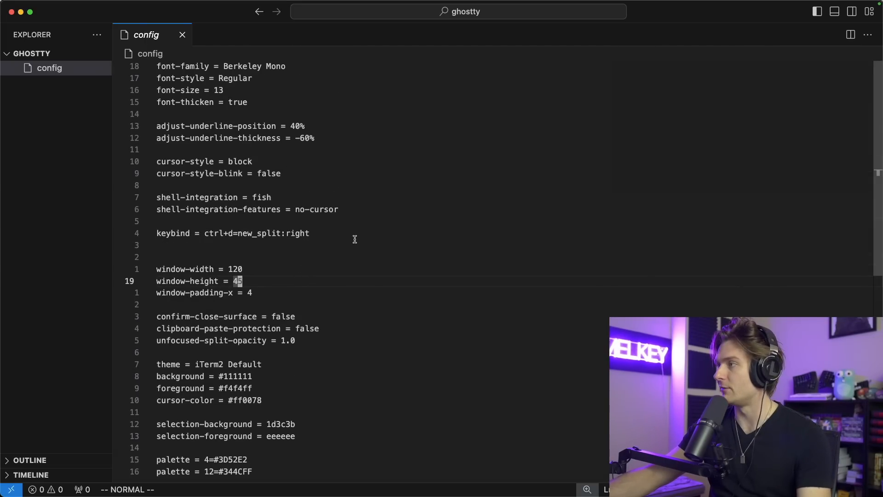
mouse_move(221, 212)
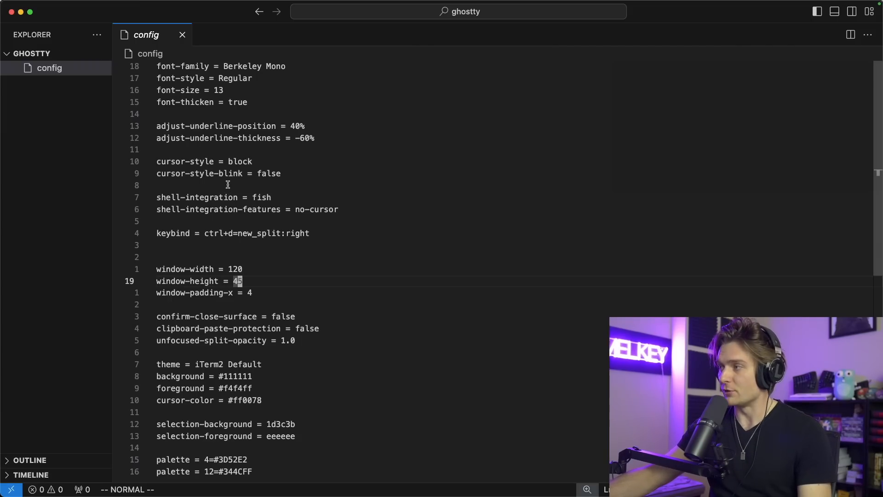
mouse_move(284, 181)
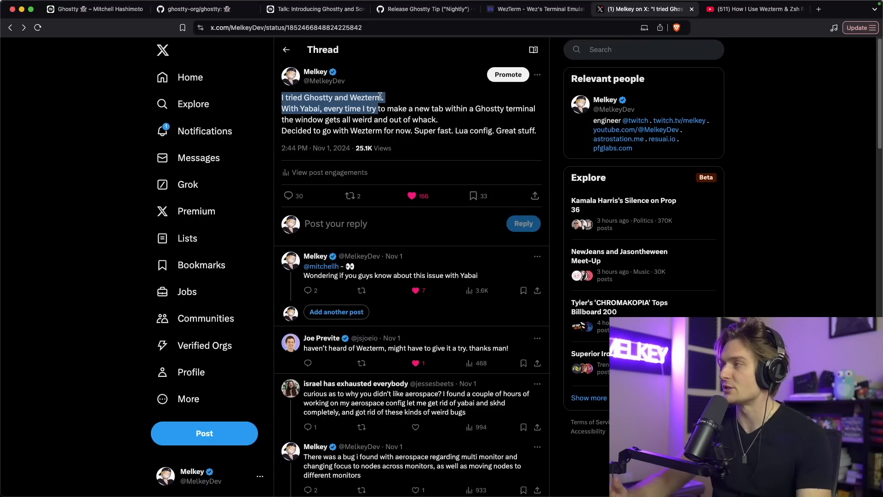
Follow the X replies about the Yabai tab issue to the post saying it's closed upstream.
left_click(473, 127)
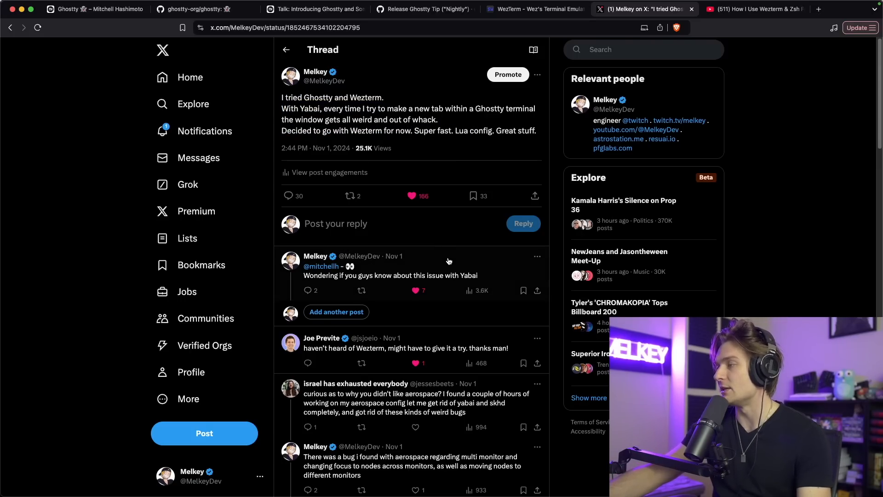
left_click(390, 275)
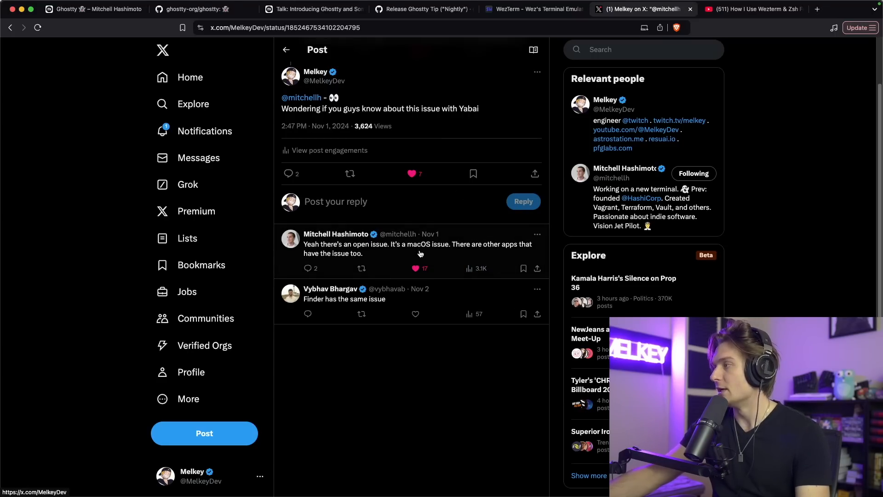
left_click(417, 243)
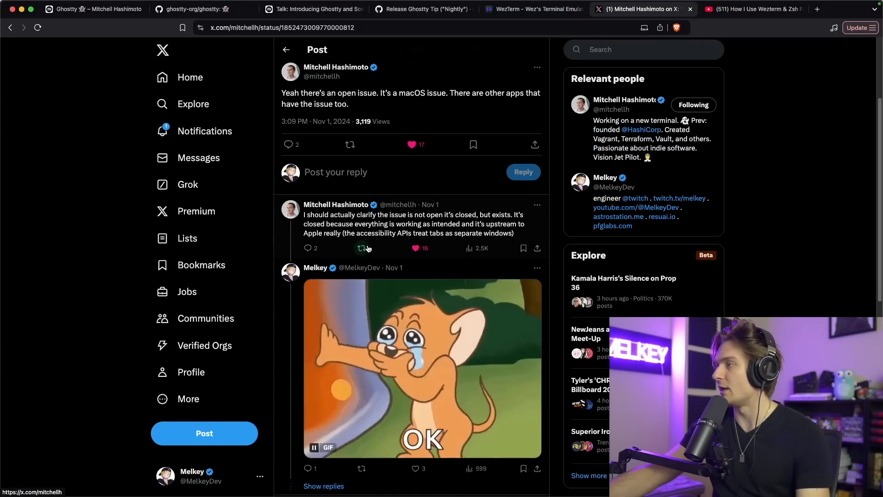
mouse_move(387, 235)
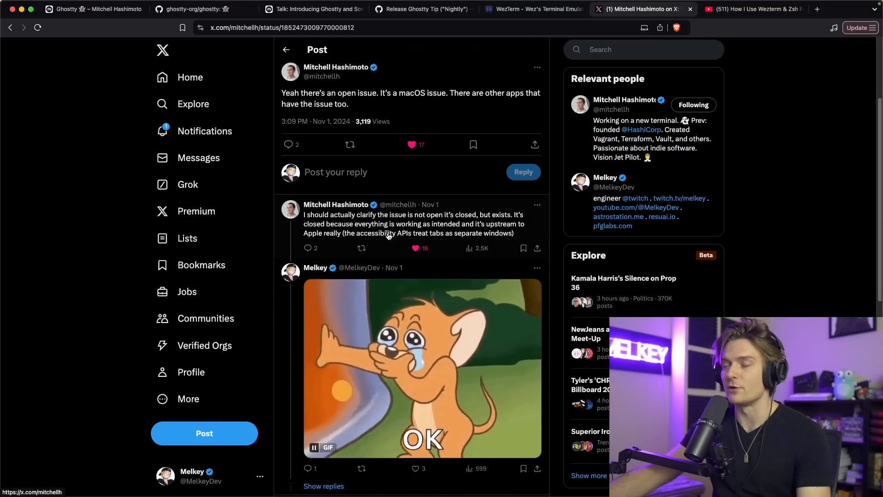
left_click(412, 223)
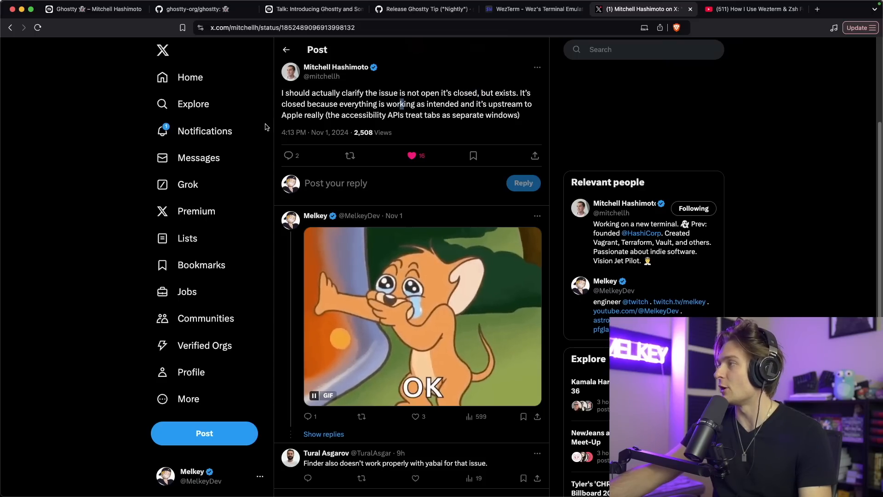
mouse_move(374, 117)
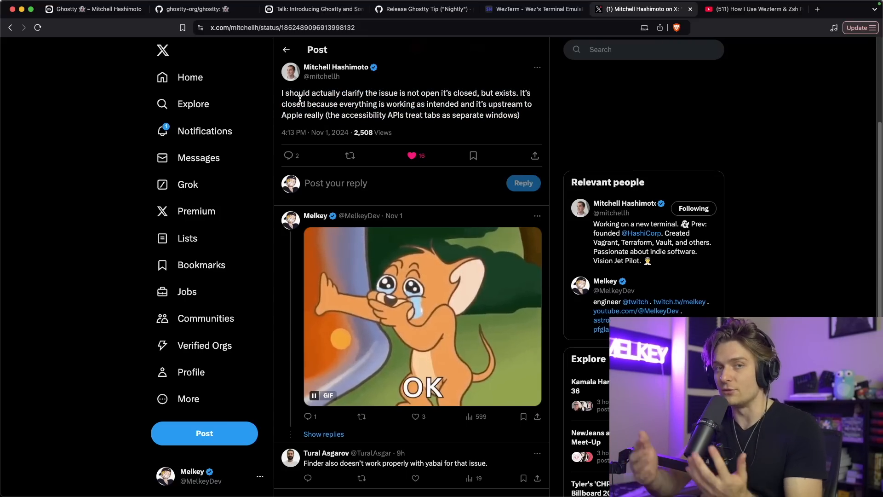
Show the WezTerm homepage and highlight the word 'platform' in its intro.
left_click(531, 9)
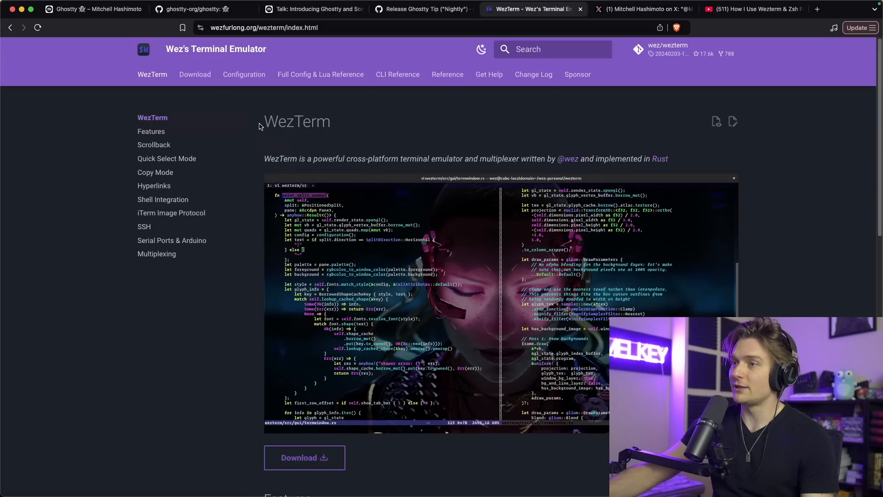
double_click(296, 121)
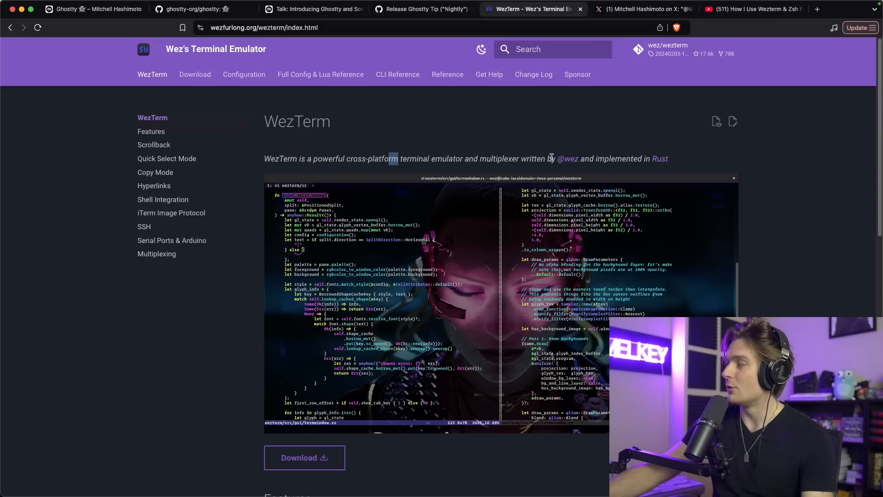
mouse_move(653, 164)
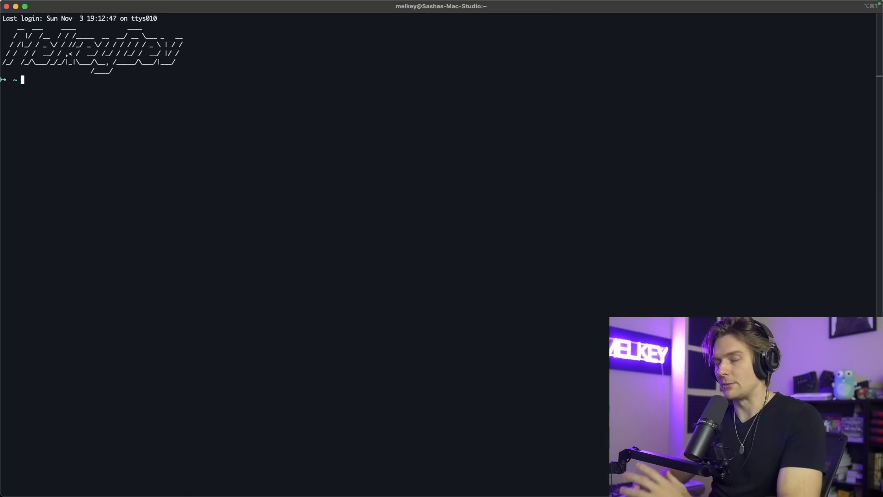
Run the Homebrew install command, then create ~/.wezterm.lua with touch.
type("brew install bat")
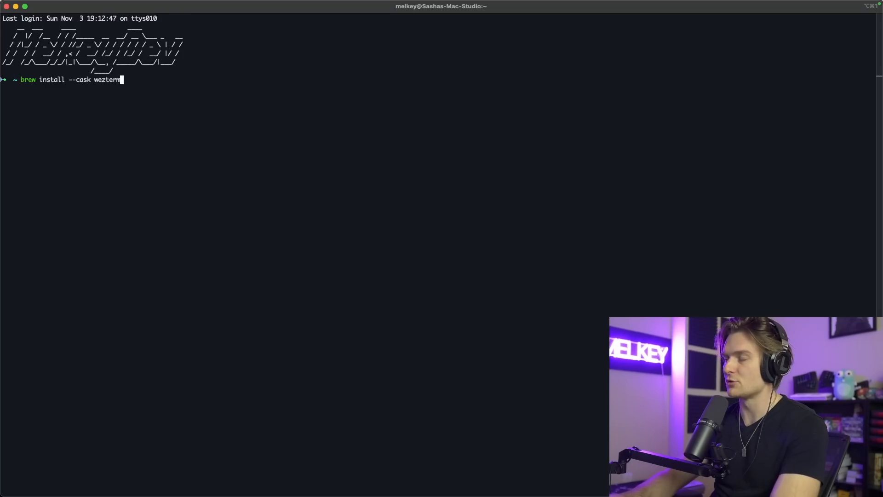
key("Return")
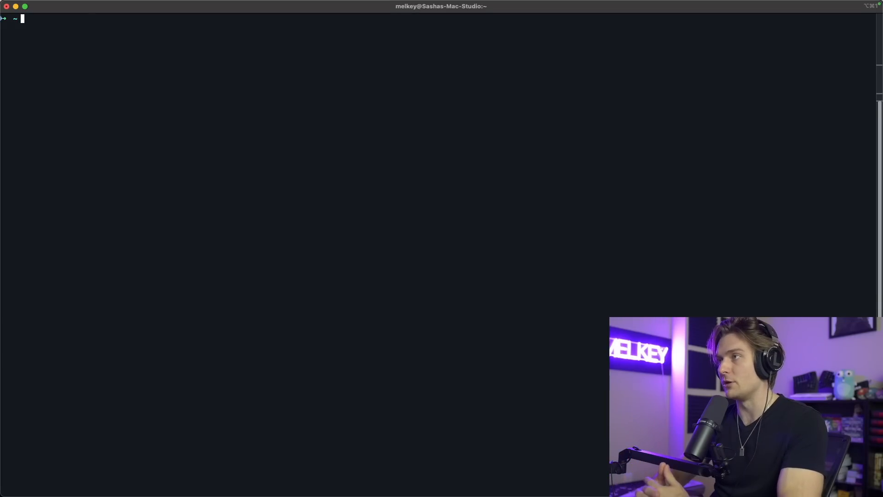
type("touch ~/.wezterm.lua")
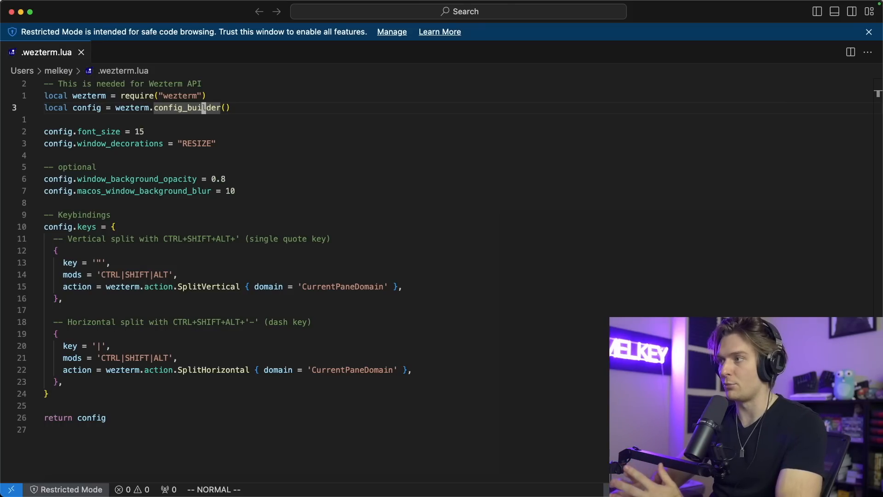
mouse_move(236, 168)
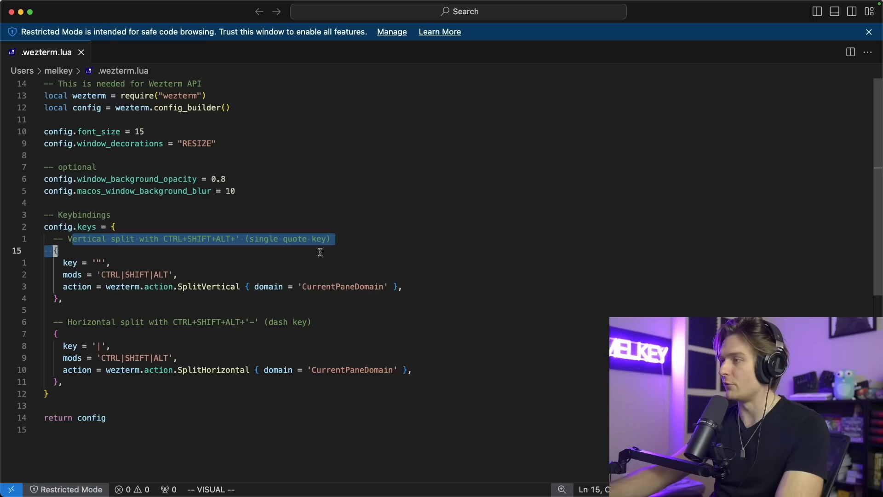
Exit insert mode after writing font size 15, opacity 0.8, blur 10 and split keybindings.
key("Escape")
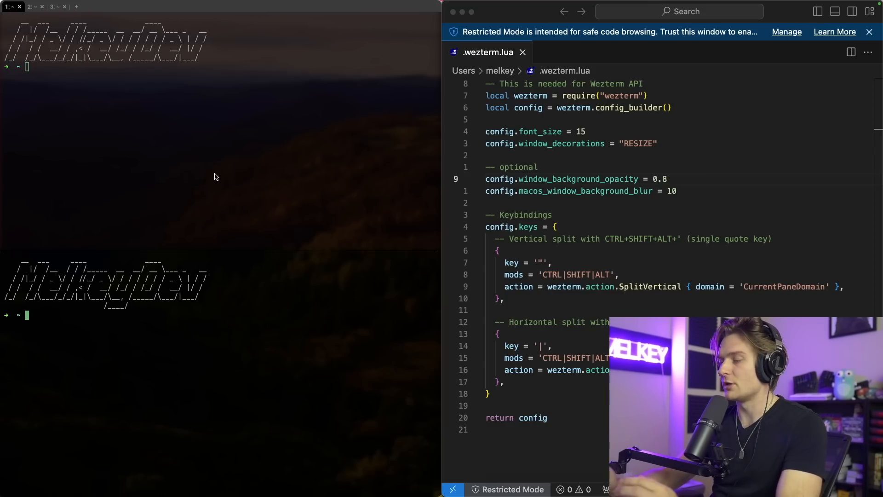
Run ll in the new WezTerm window, then edit the opacity and blur values to 2 and 30.
type("ll")
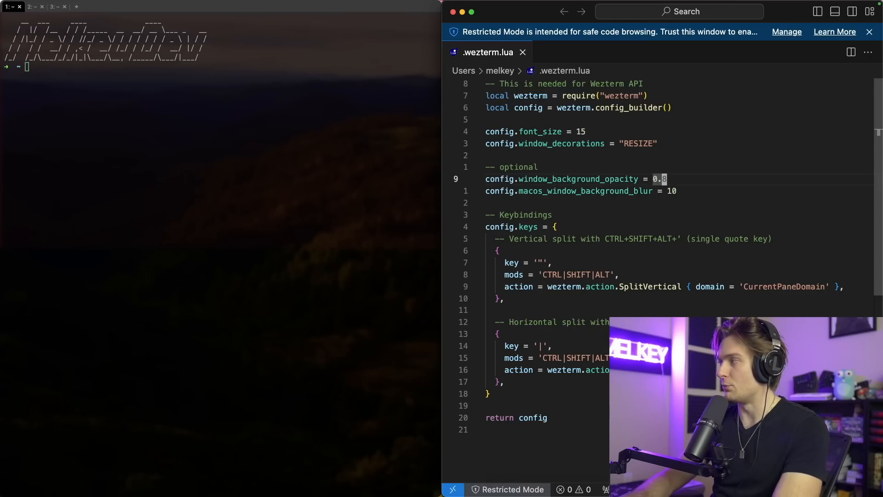
type("2")
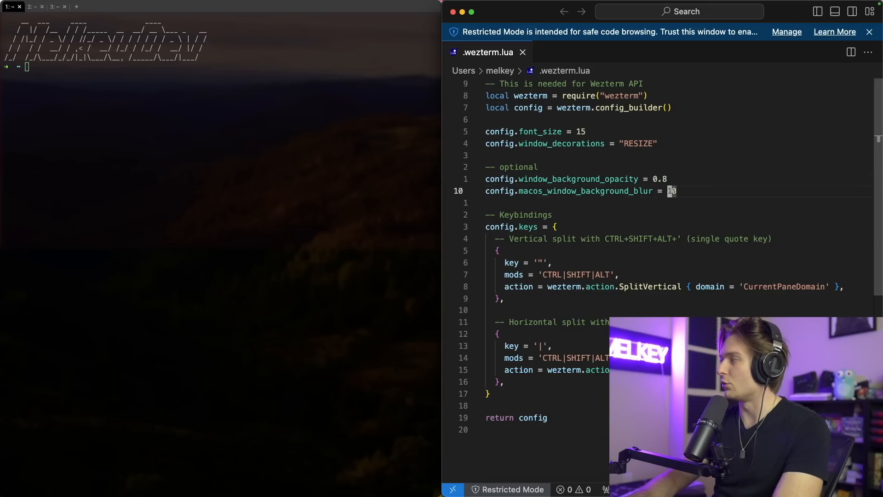
type("30")
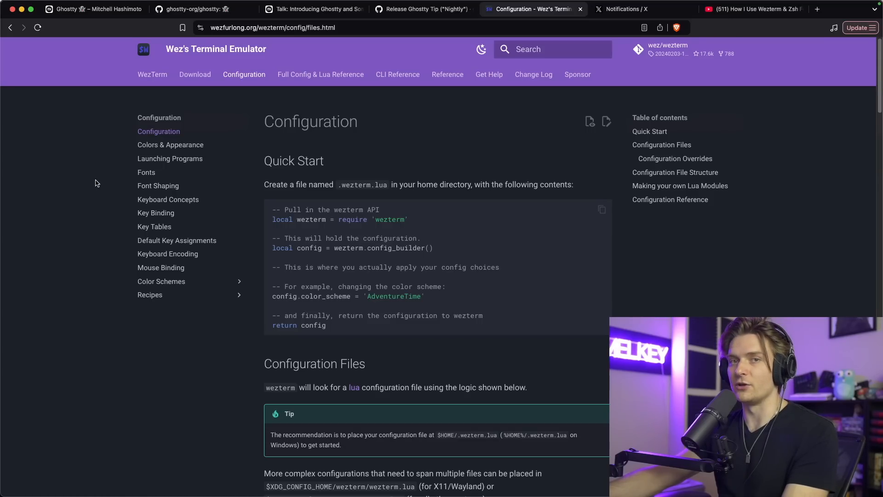
mouse_move(212, 60)
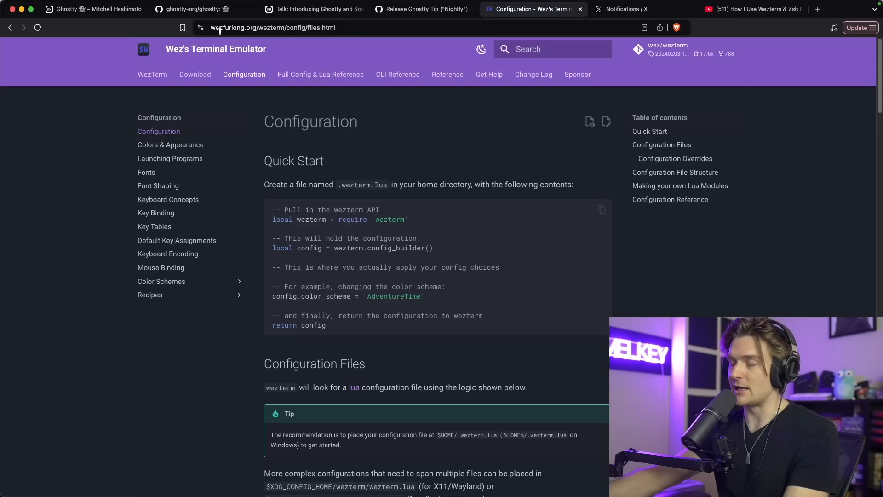
mouse_move(326, 100)
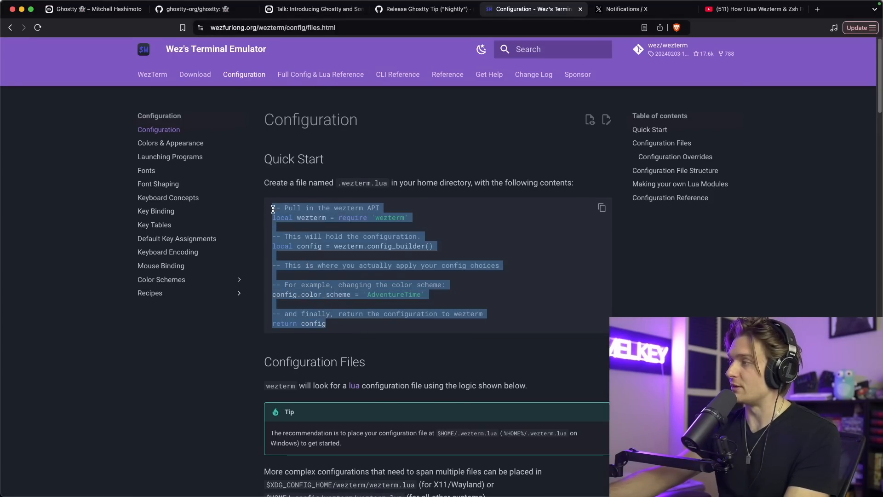
mouse_move(434, 231)
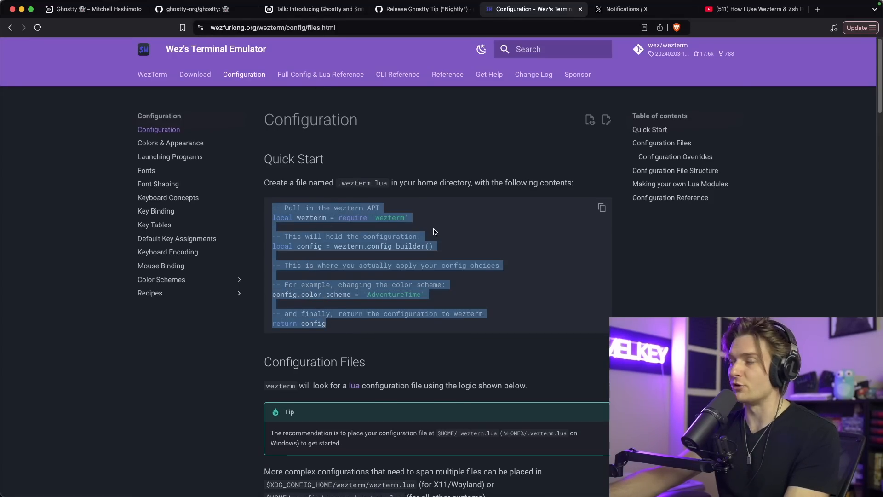
Jump to the Configuration Files section of WezTerm's configuration docs.
left_click(662, 143)
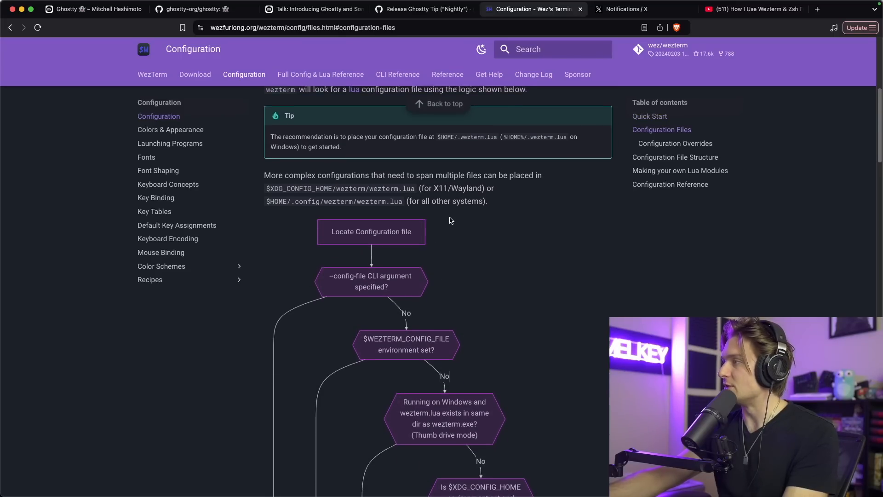
scroll("up", 3)
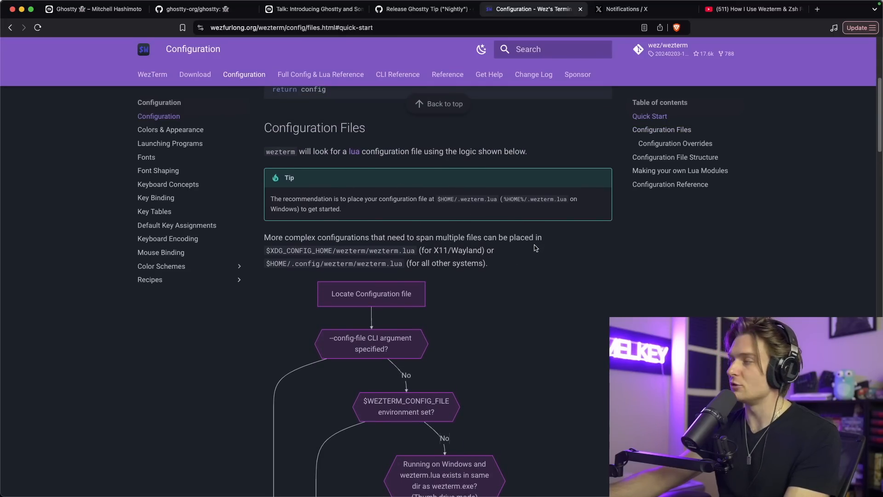
left_click(662, 130)
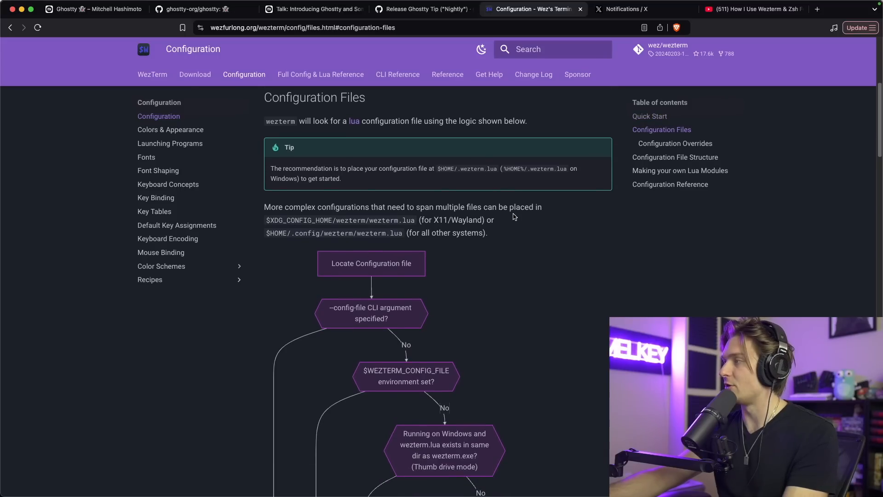
scroll("down", 3)
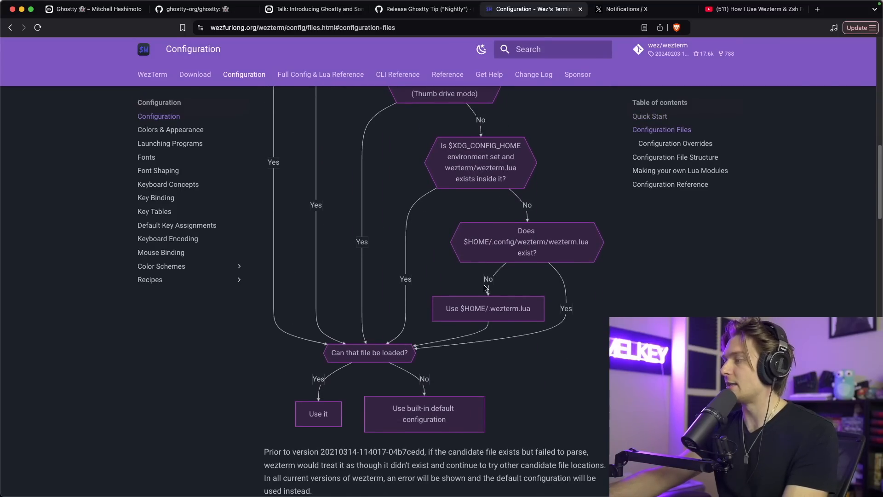
scroll("down", 3)
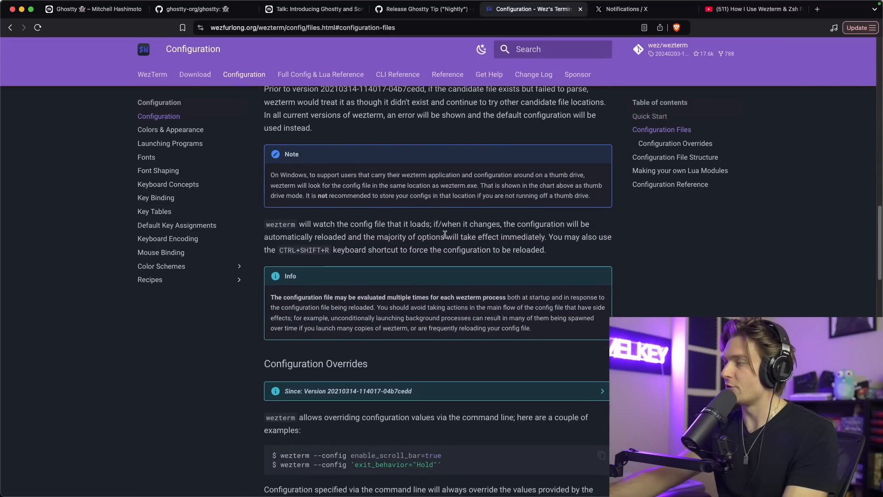
mouse_move(170, 130)
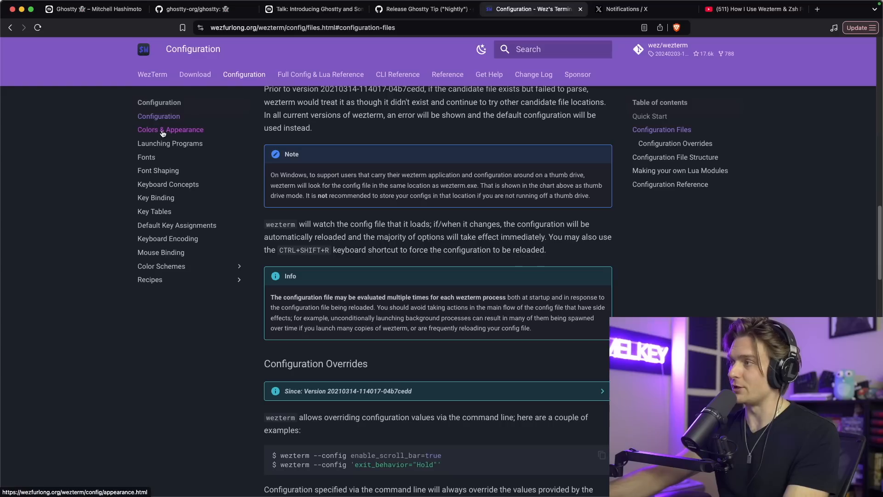
Browse the Colors & Appearance, Fonts and Font Shaping docs pages.
left_click(170, 130)
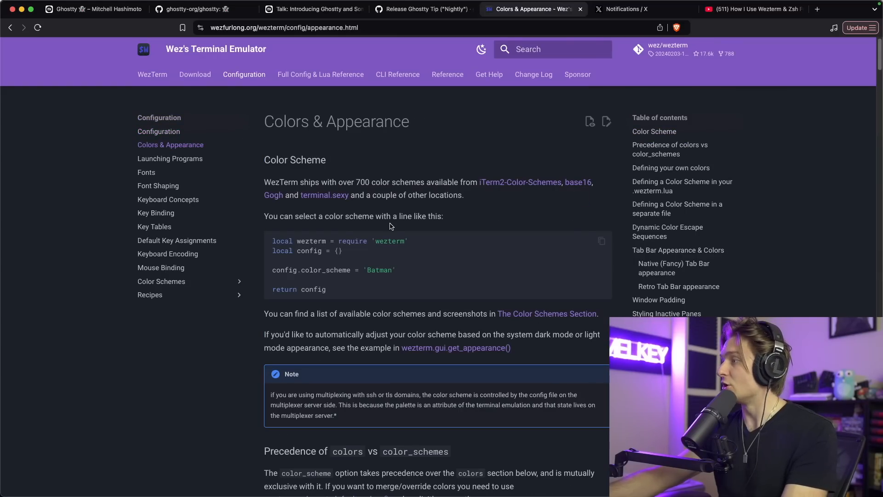
left_click(146, 171)
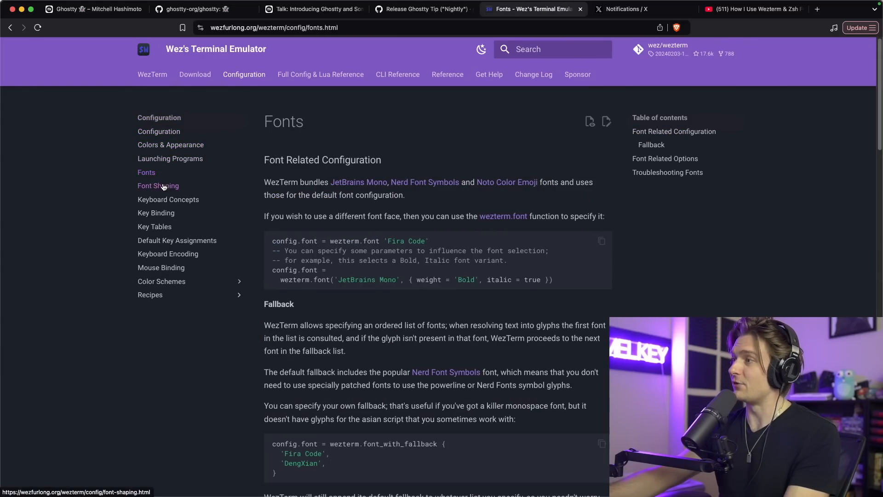
left_click(158, 185)
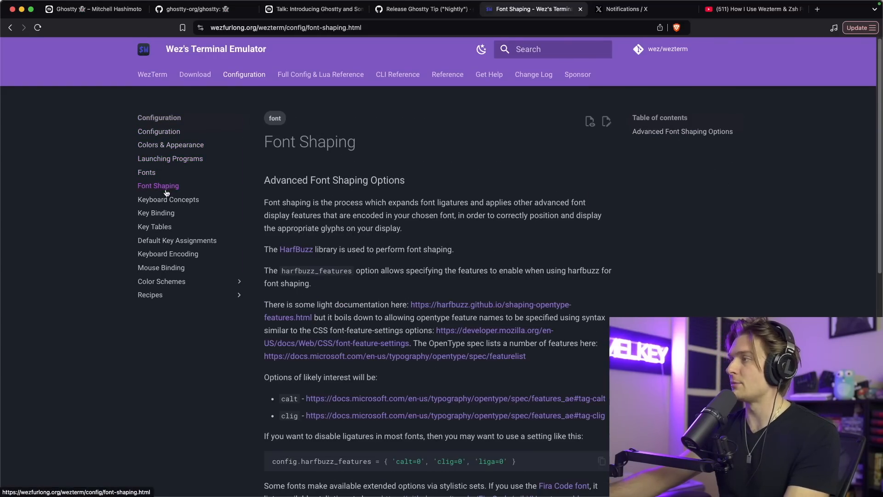
left_click(156, 212)
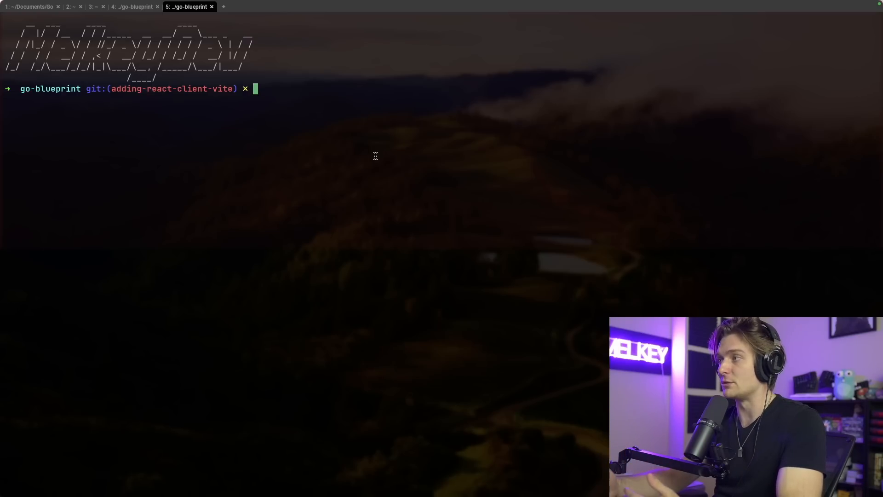
Launch fzf and search the go-blueprint files for root.go.
type("f2f")
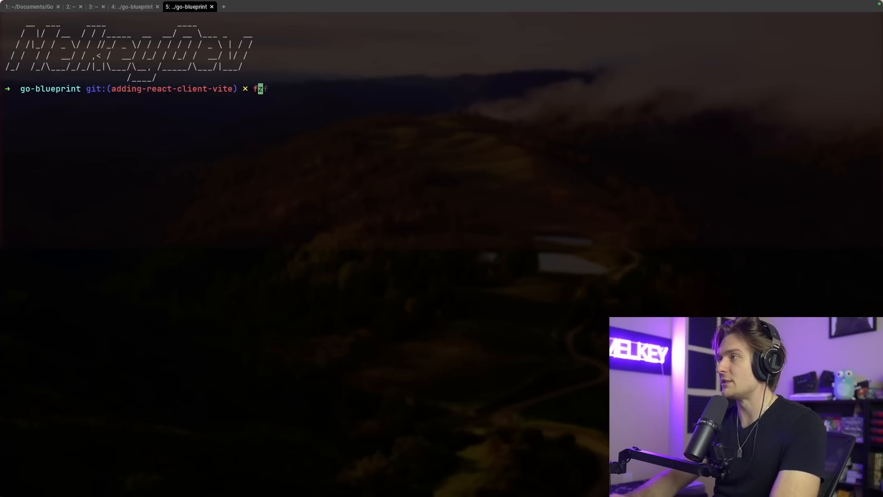
key("Return")
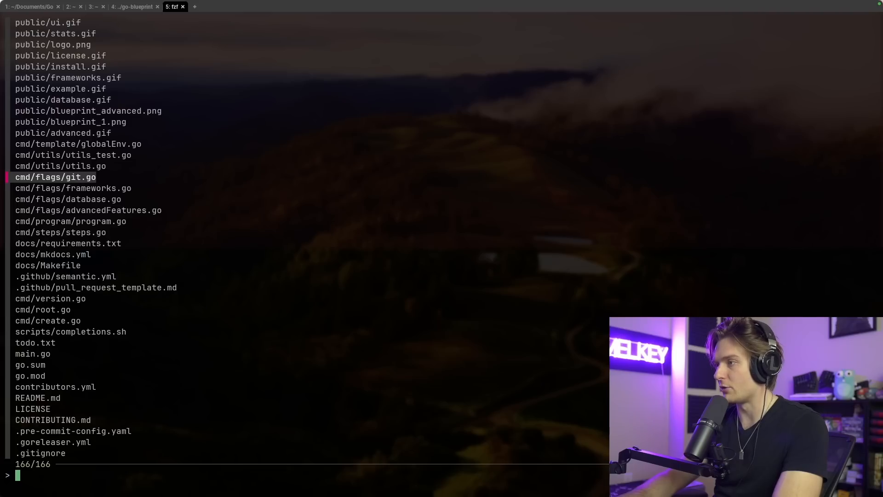
type("root.go")
type("bat cmd/")
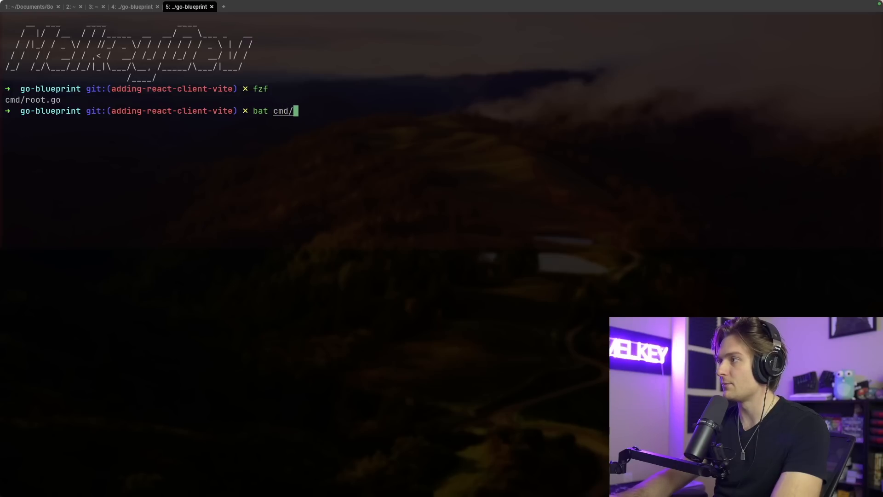
Display cmd/root.go with bat highlighting, then print it with cat for comparison.
type("root.go")
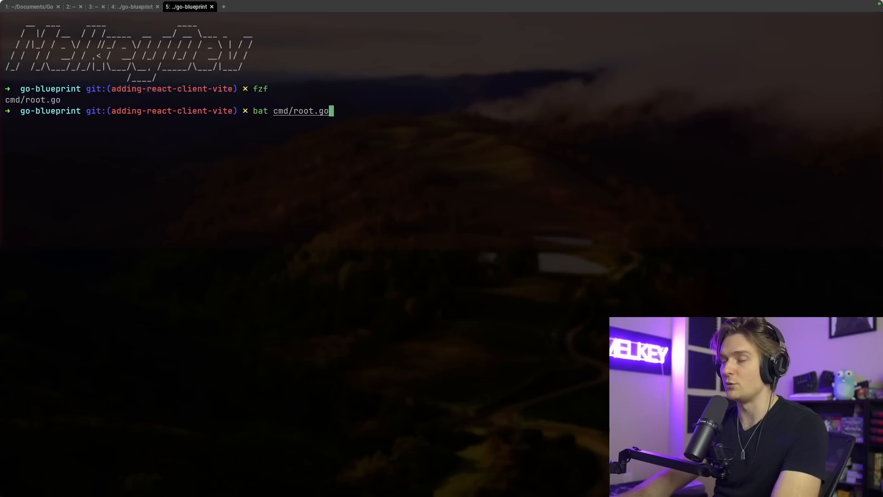
key("Return")
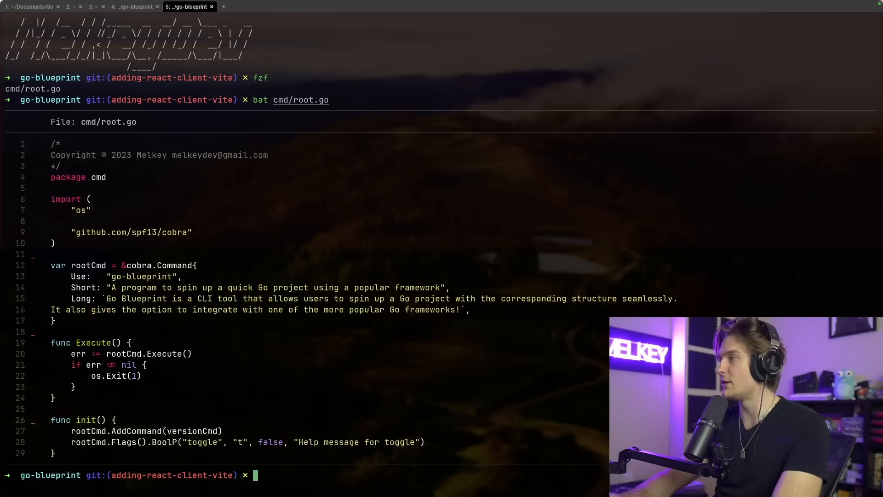
mouse_move(259, 180)
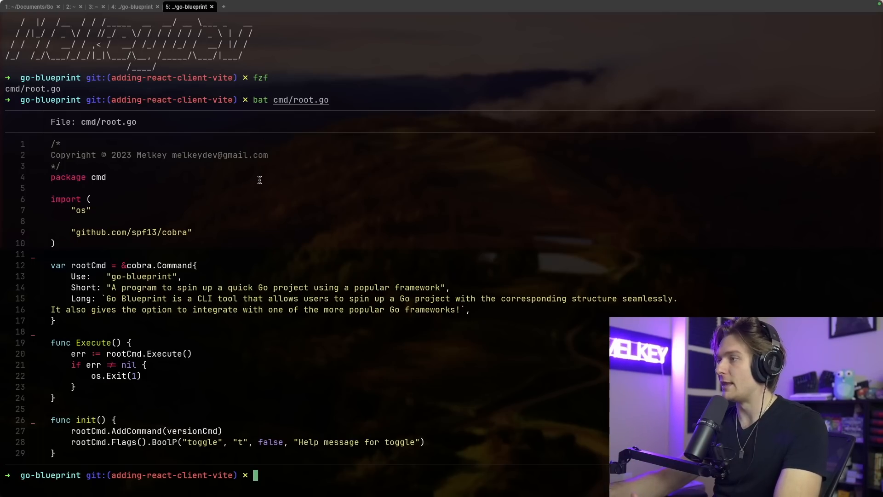
mouse_move(239, 257)
type("bat")
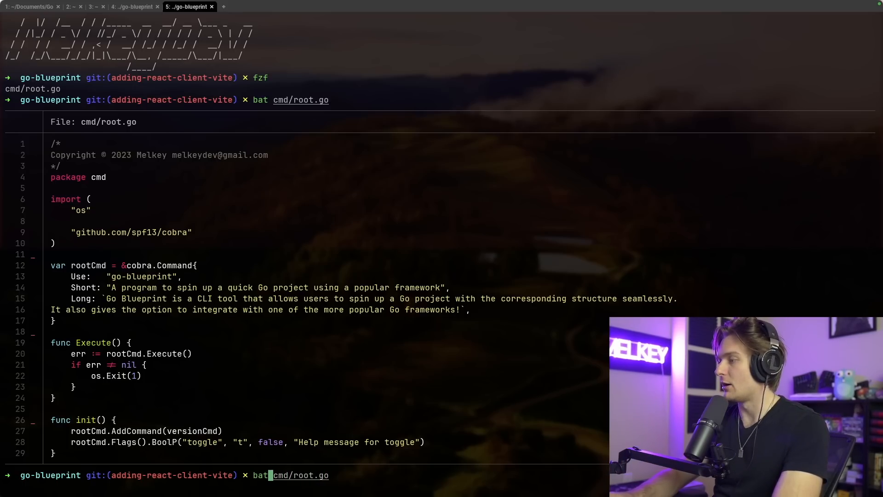
key("Return")
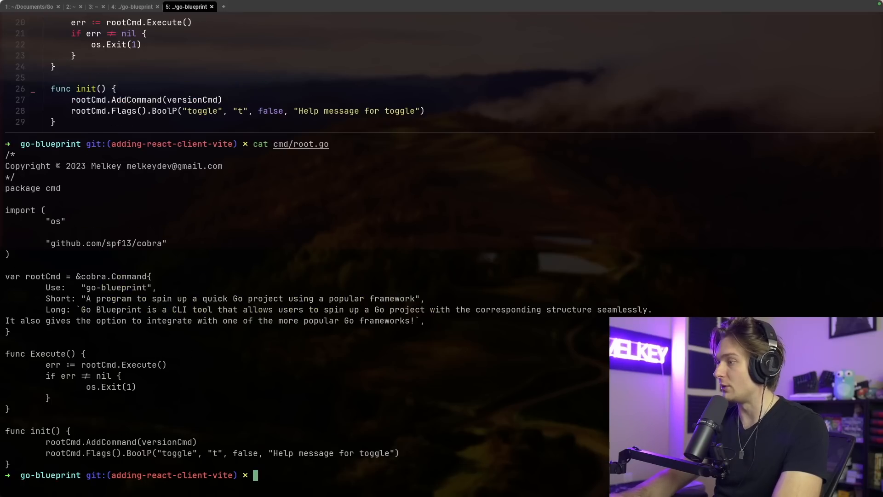
scroll("down", 3)
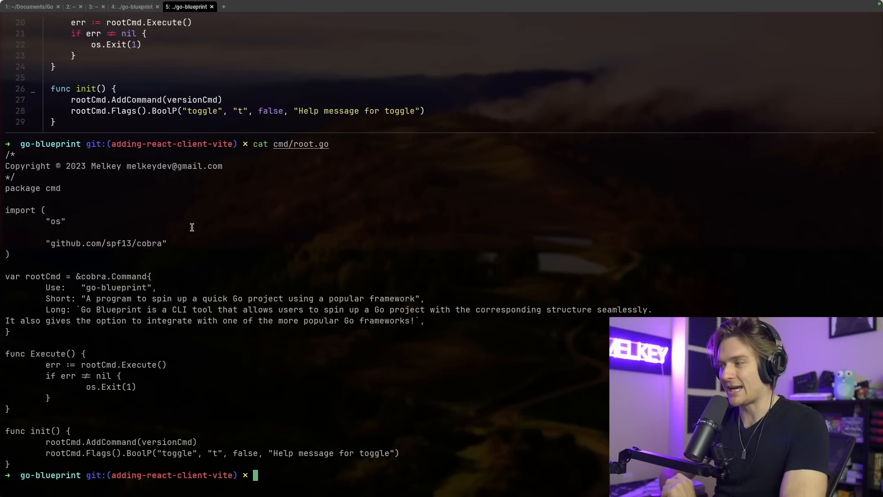
mouse_move(351, 226)
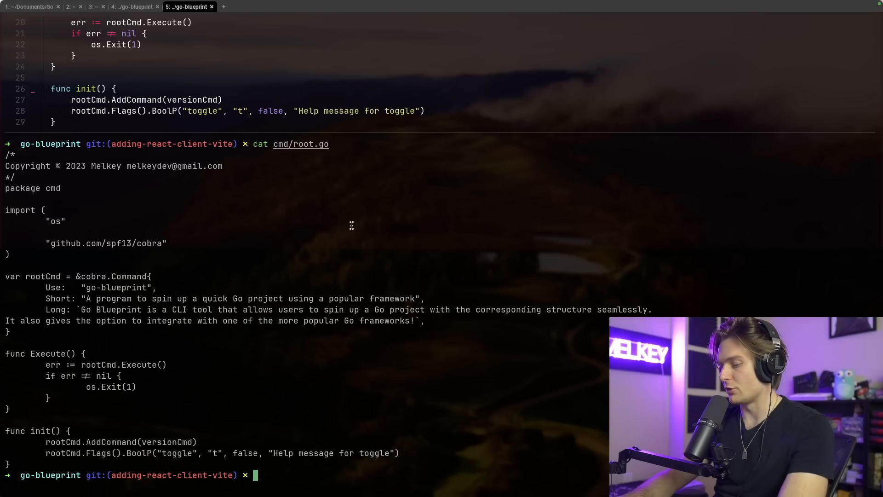
Clear the terminal and run 'rust' to show it fails as command not found.
type("clear")
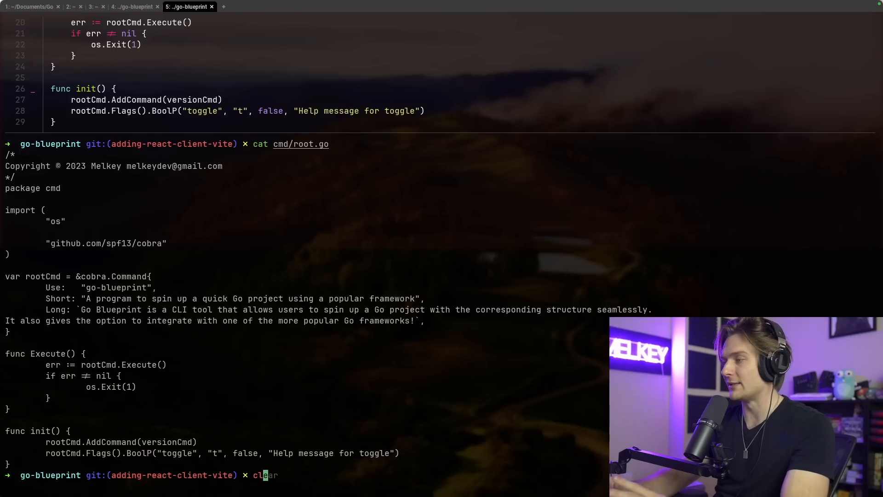
key("Return")
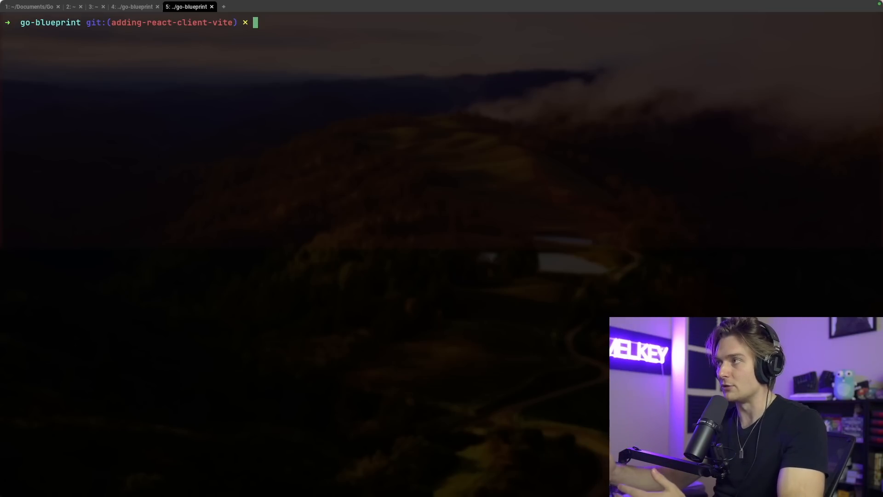
type("fzf")
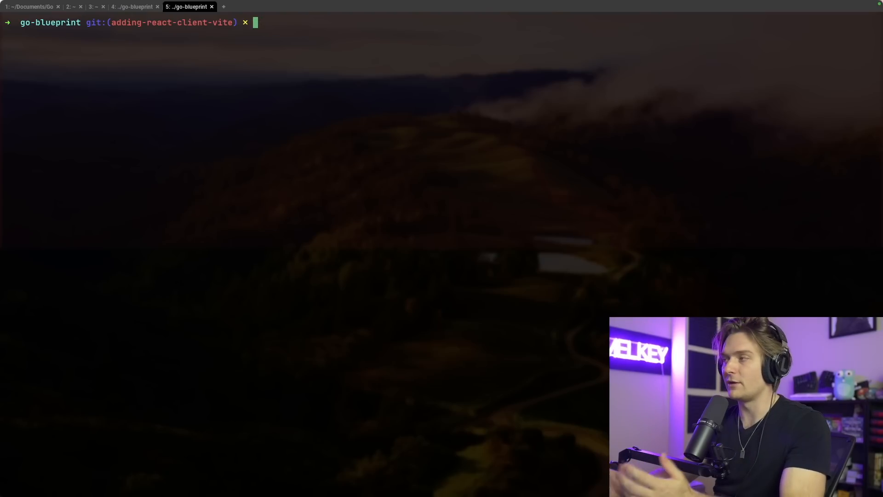
type("rust")
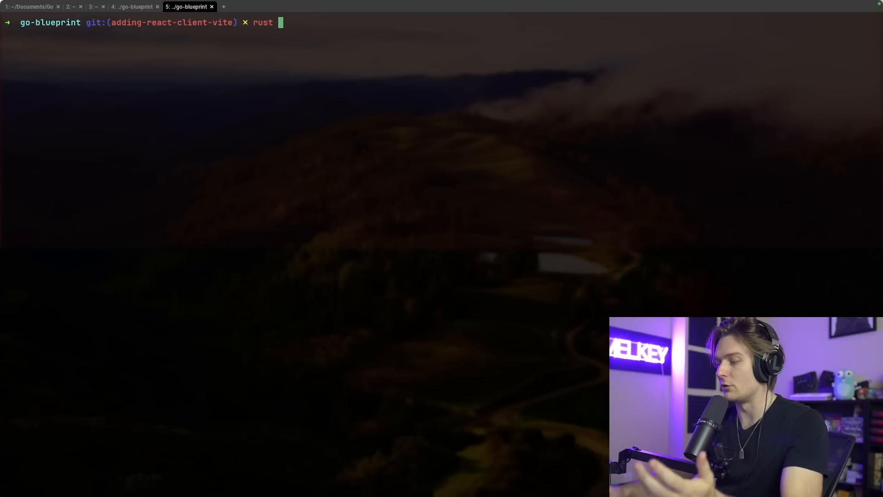
key("Return")
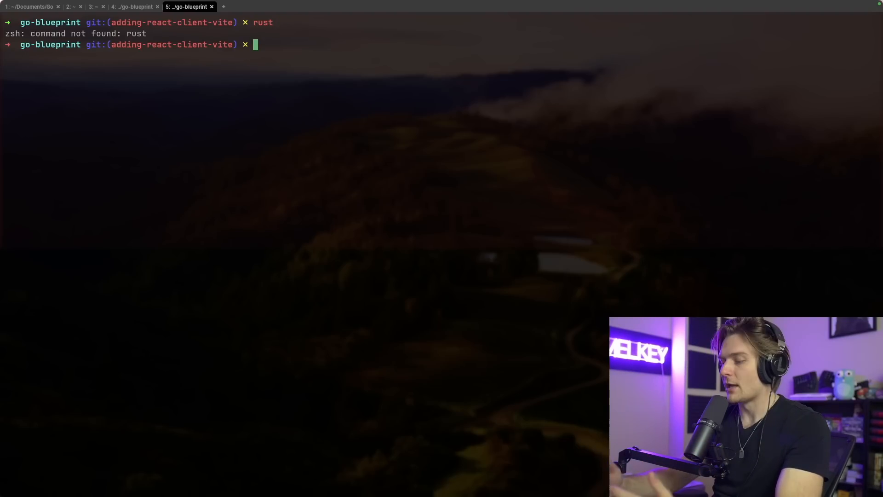
Print cmd/root.go using the zsh autosuggestion, then type 'bat ~/.zshrc'.
type("cat cmd/root.go")
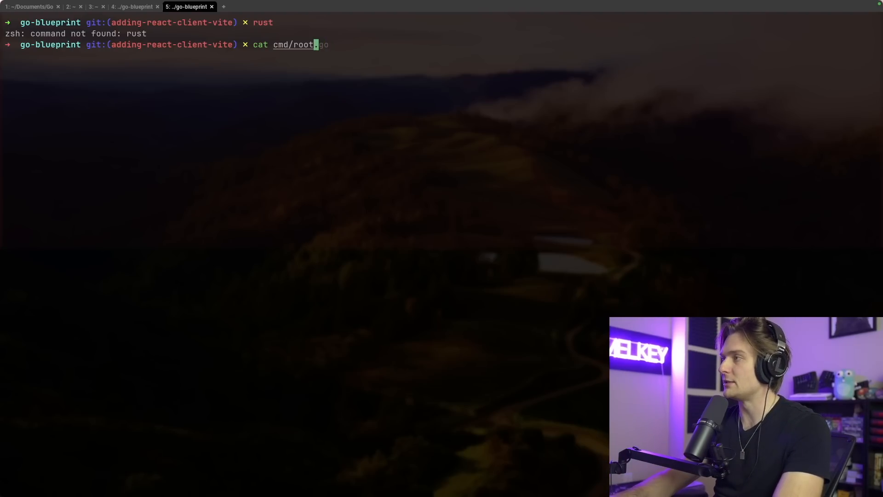
key("left")
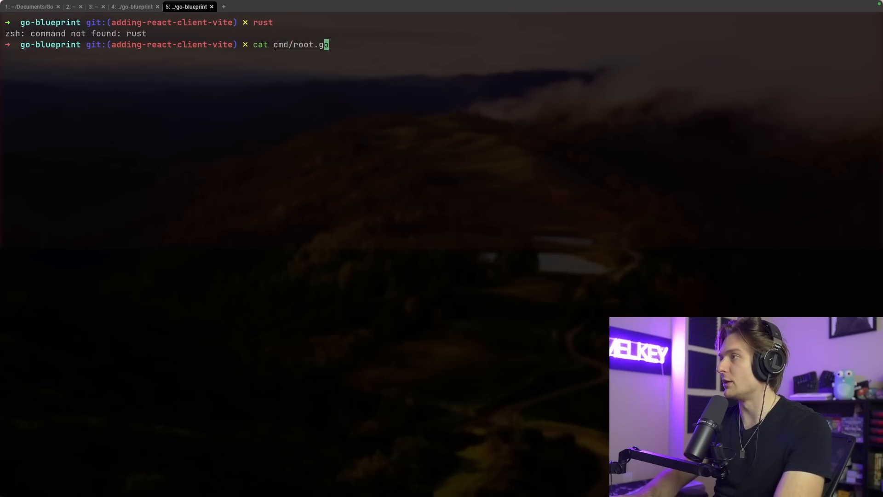
key("Return")
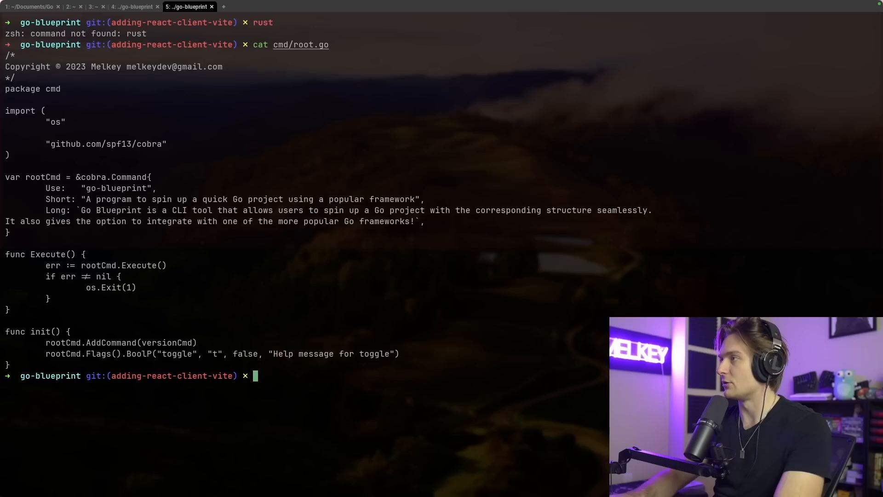
type("bat ~/.zshrc")
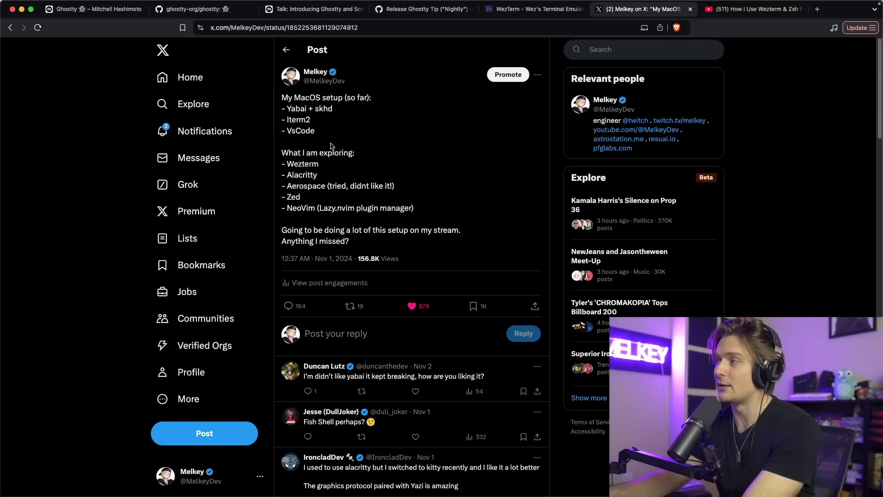
Highlight the 'Yabai + skhd' line and other tools, then switch to the 'How I Use Wezterm & Zsh' video.
left_click_drag(282, 97, 316, 130)
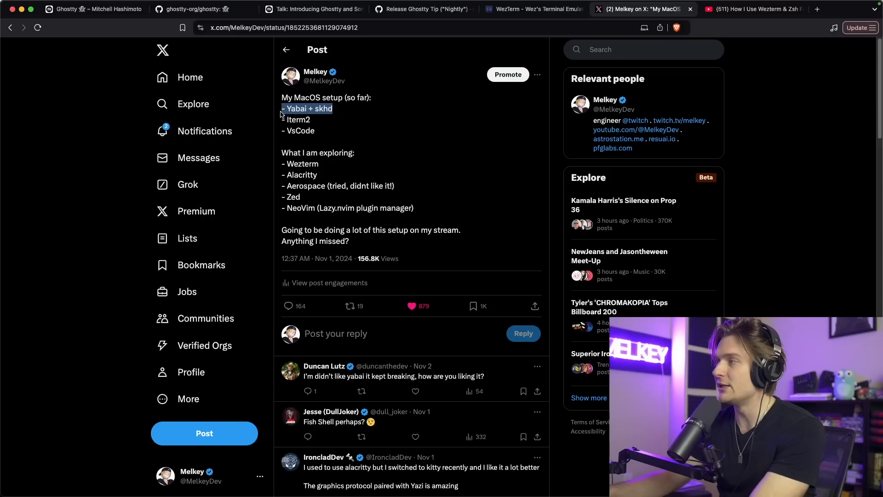
mouse_move(330, 118)
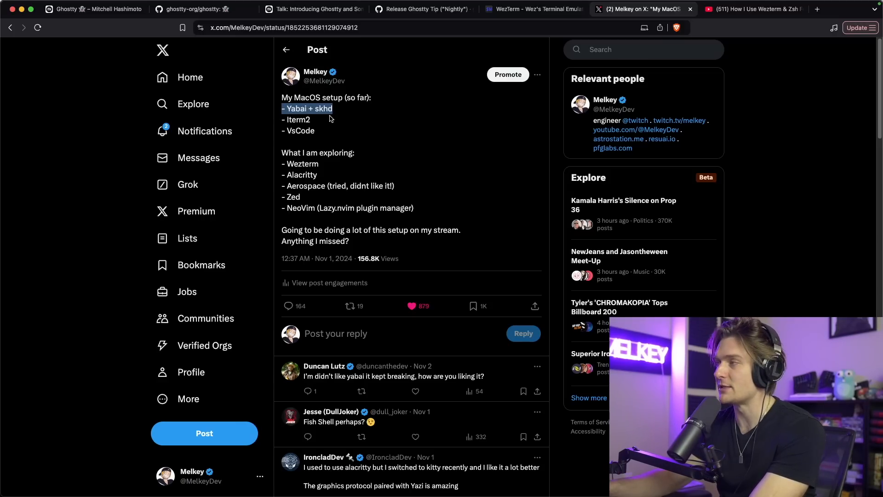
double_click(296, 120)
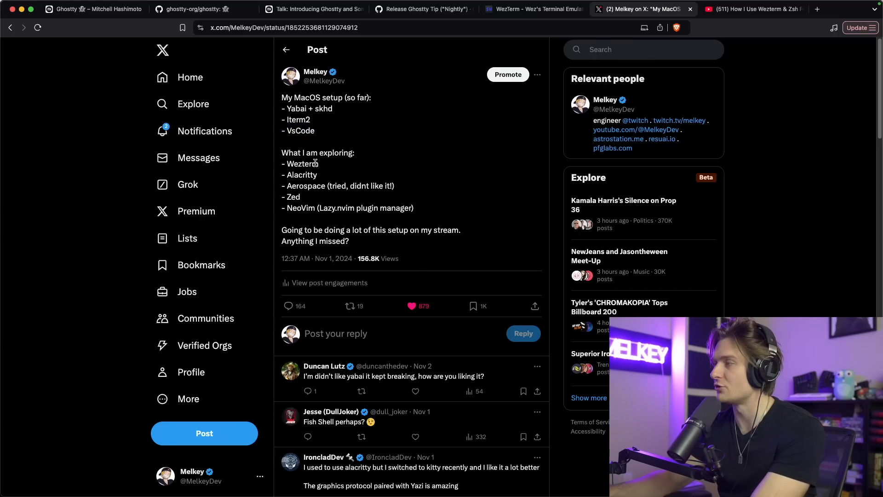
mouse_move(304, 185)
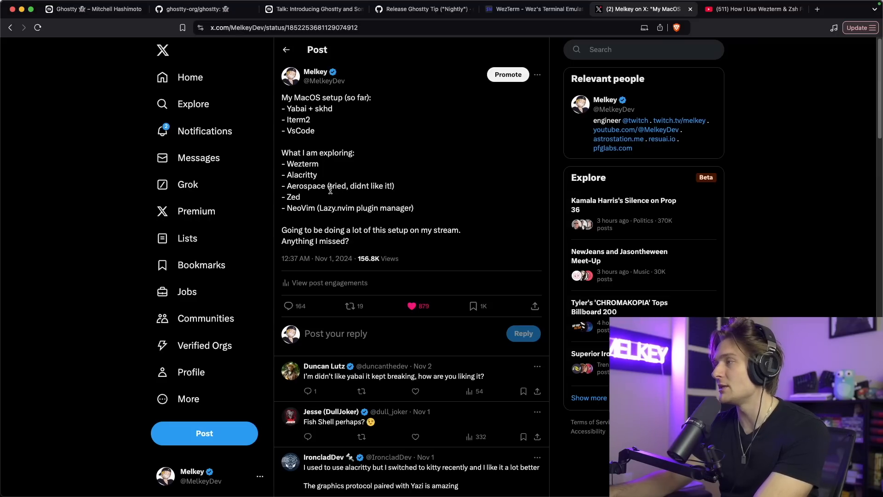
mouse_move(328, 193)
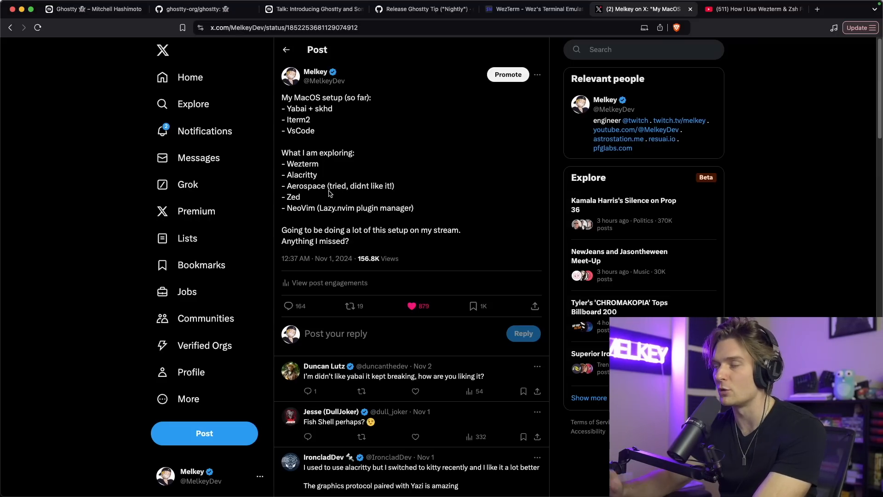
double_click(293, 196)
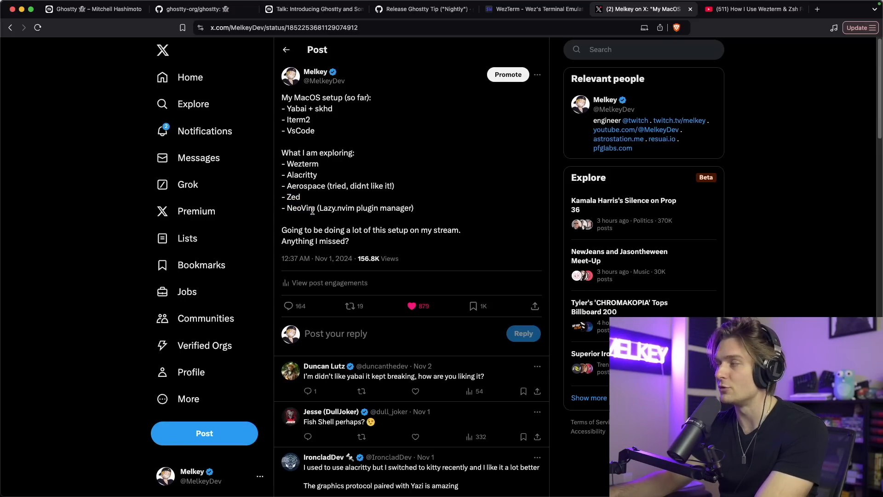
mouse_move(310, 215)
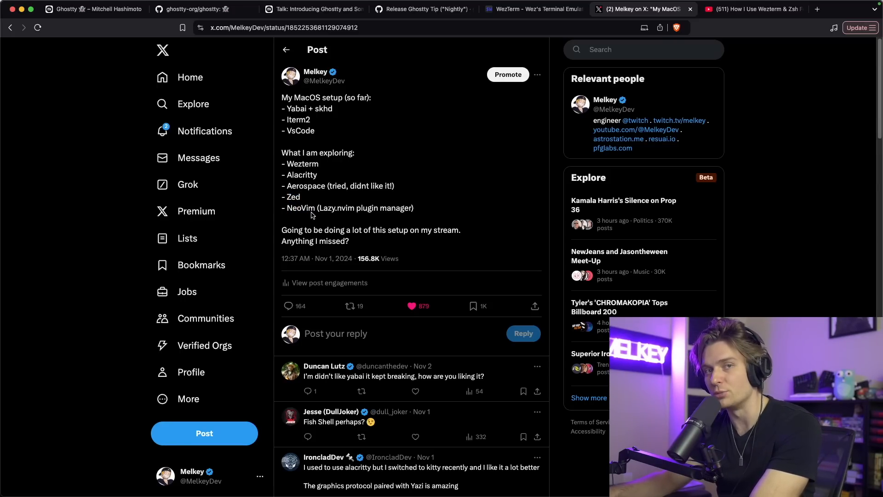
left_click(751, 10)
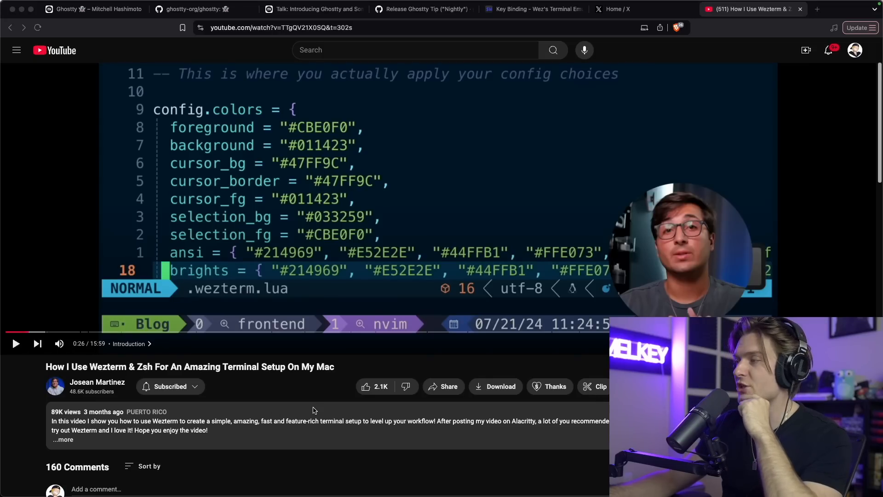